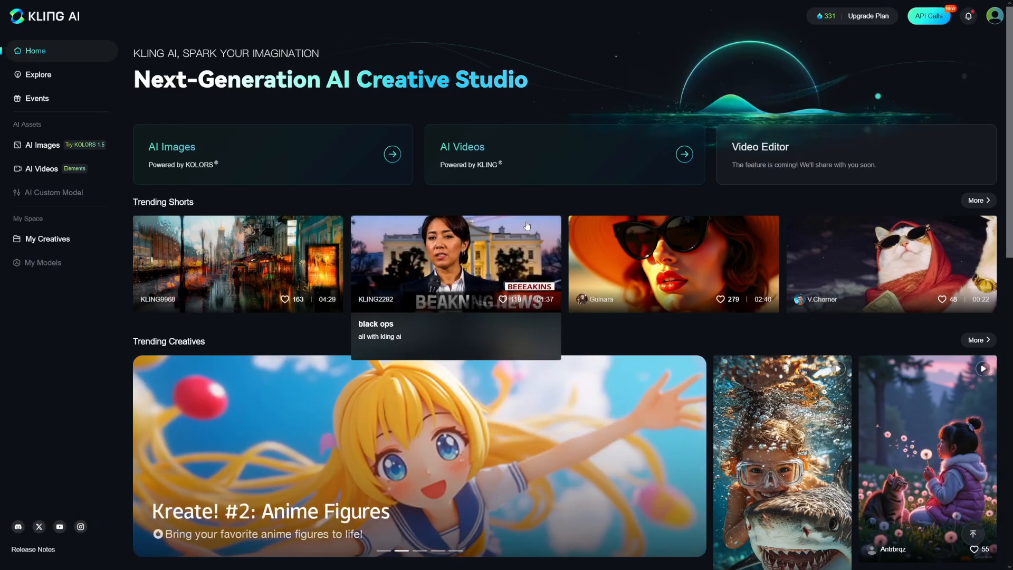
mouse_move(522, 194)
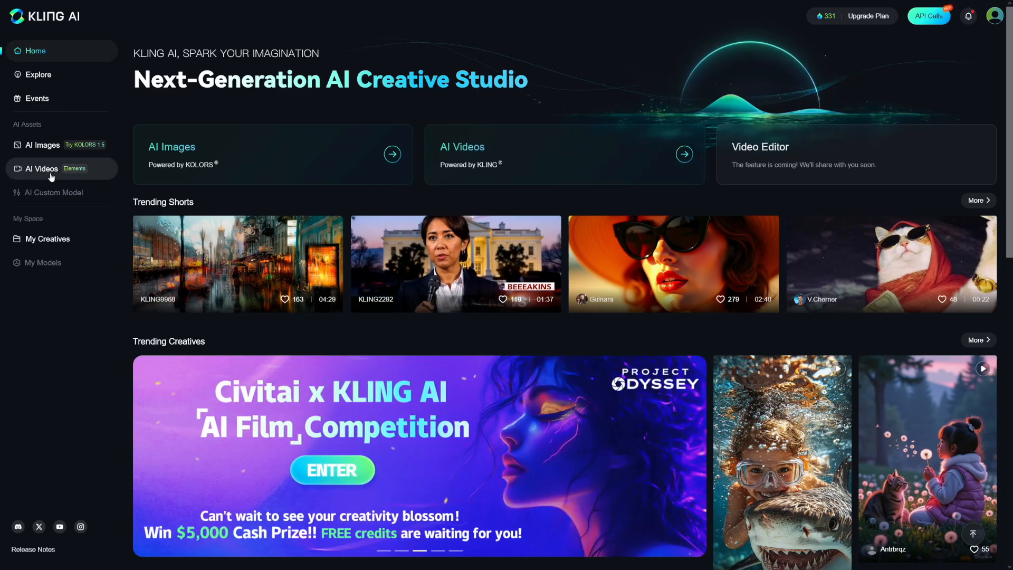
Step: Open AI Videos, dismiss the Elements tip, and switch from Text to Video to Image to Video
left_click(41, 169)
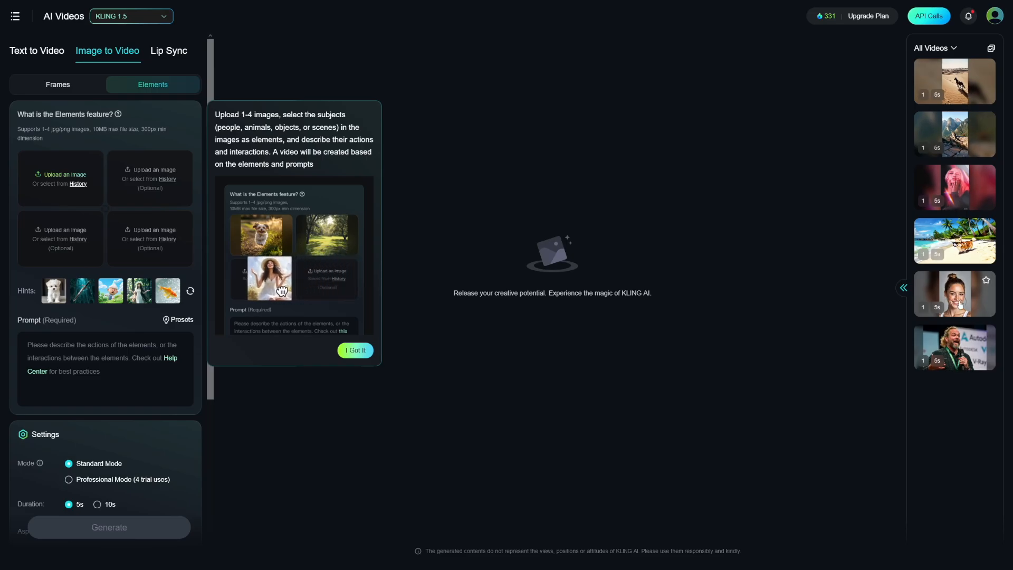
left_click(355, 350)
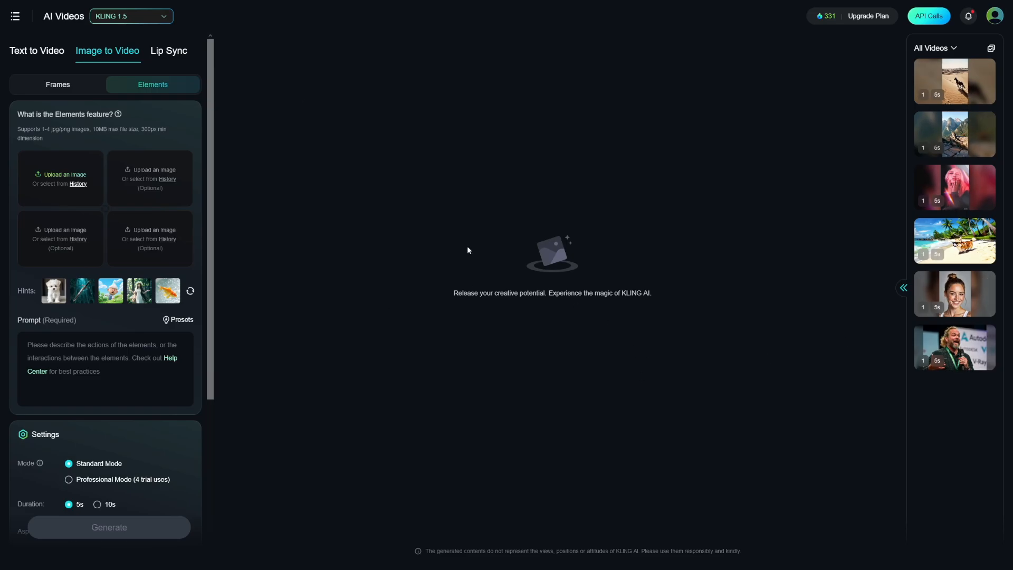
mouse_move(101, 60)
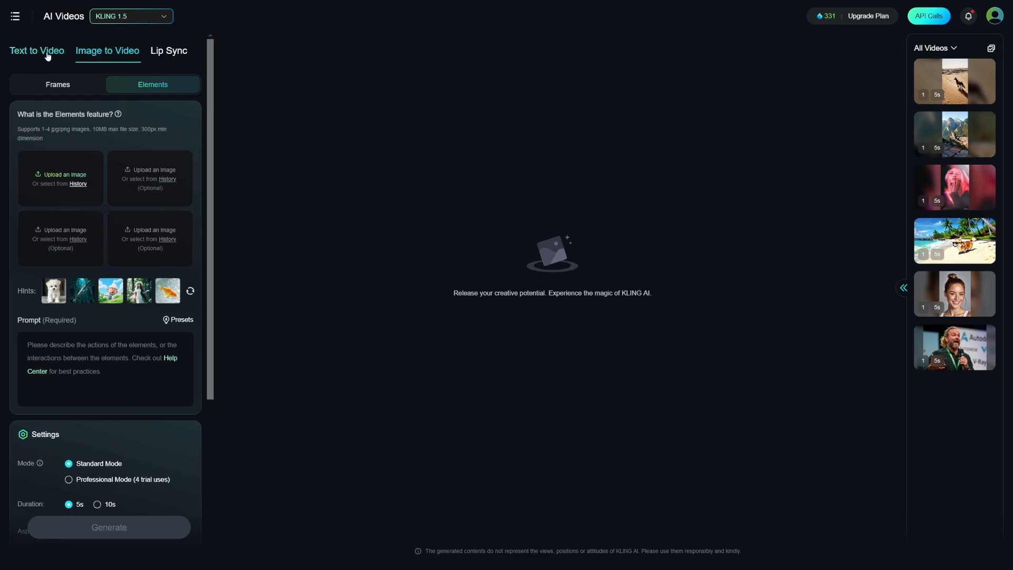
left_click(37, 51)
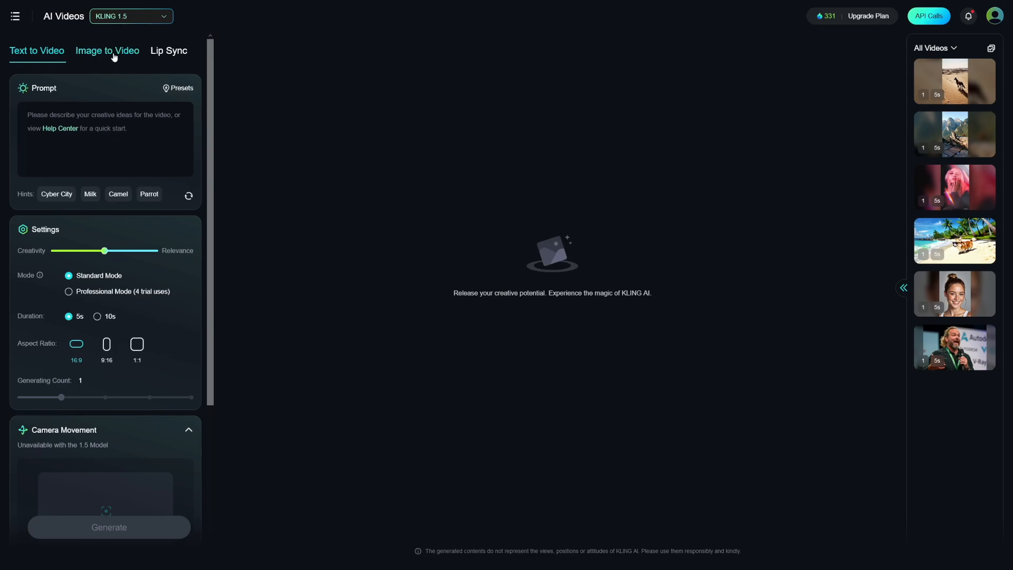
left_click(107, 50)
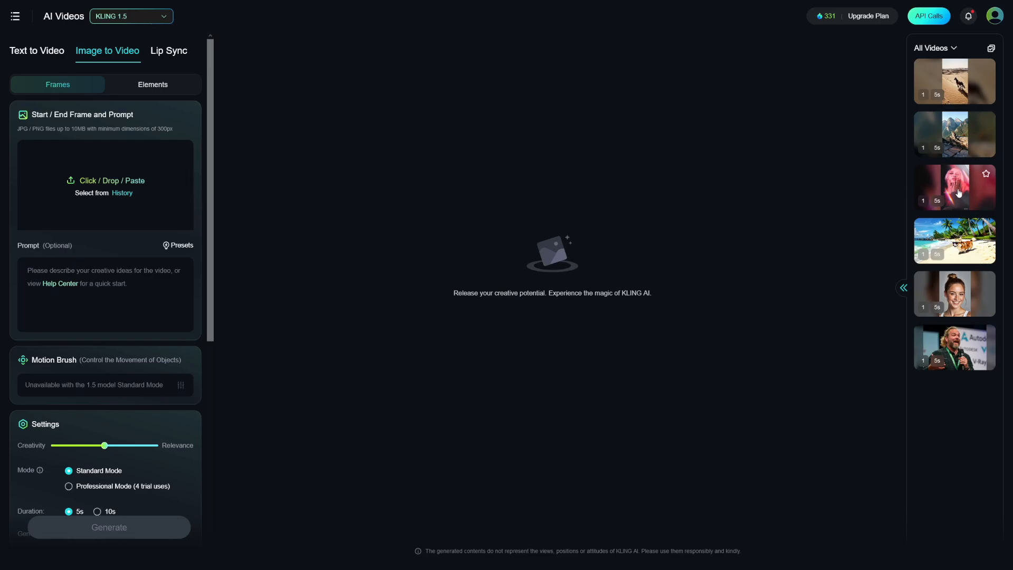
Step: Load and play the pink-haired girl-to-glasses video, then switch to Lip Sync
left_click(954, 187)
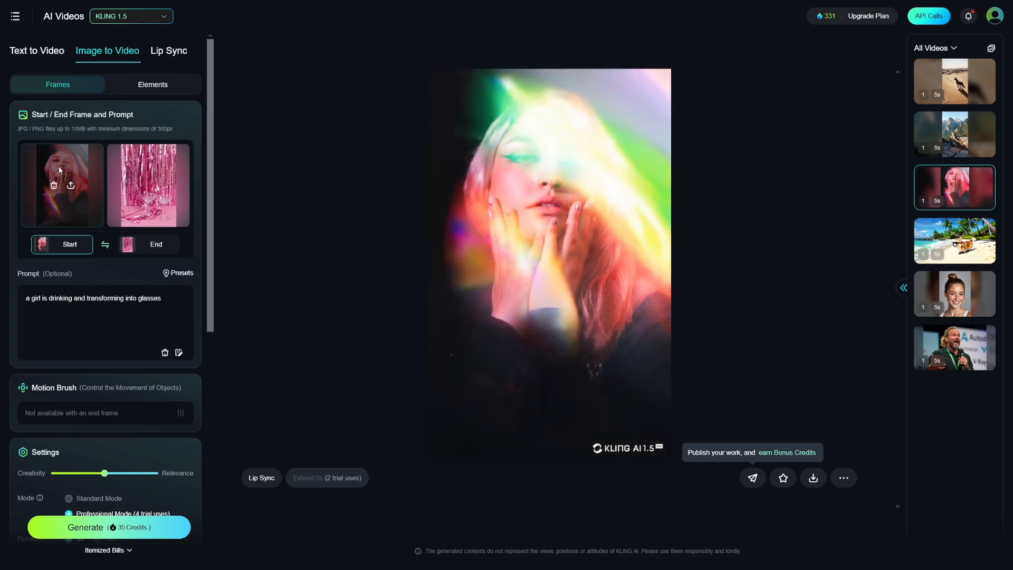
mouse_move(100, 226)
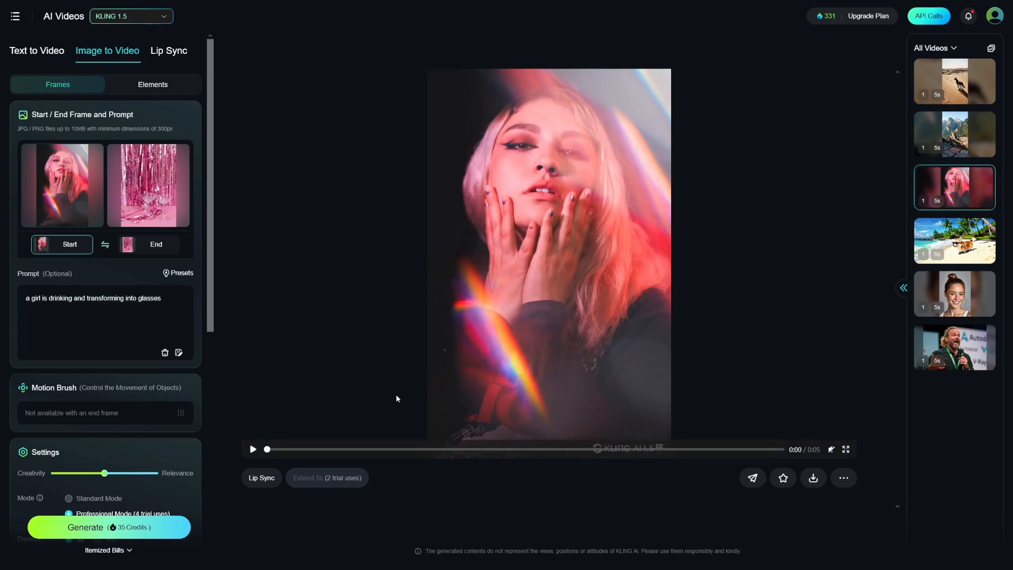
mouse_move(282, 439)
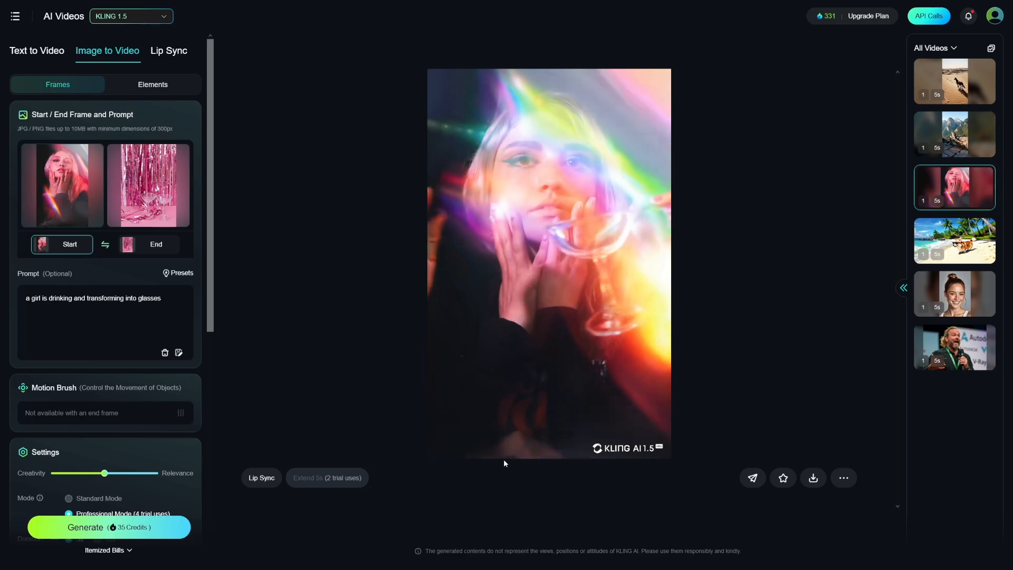
left_click(548, 257)
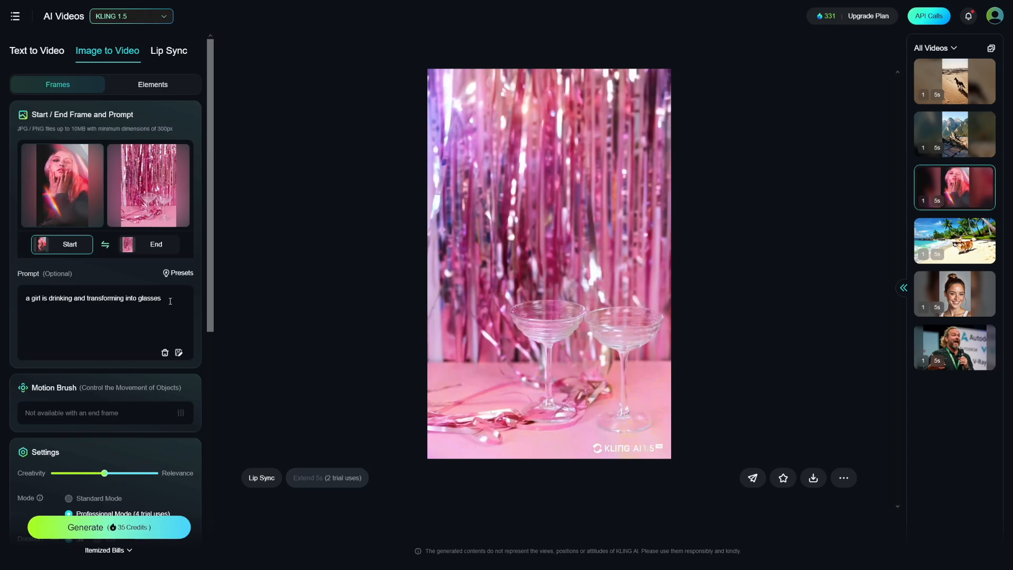
left_click(168, 51)
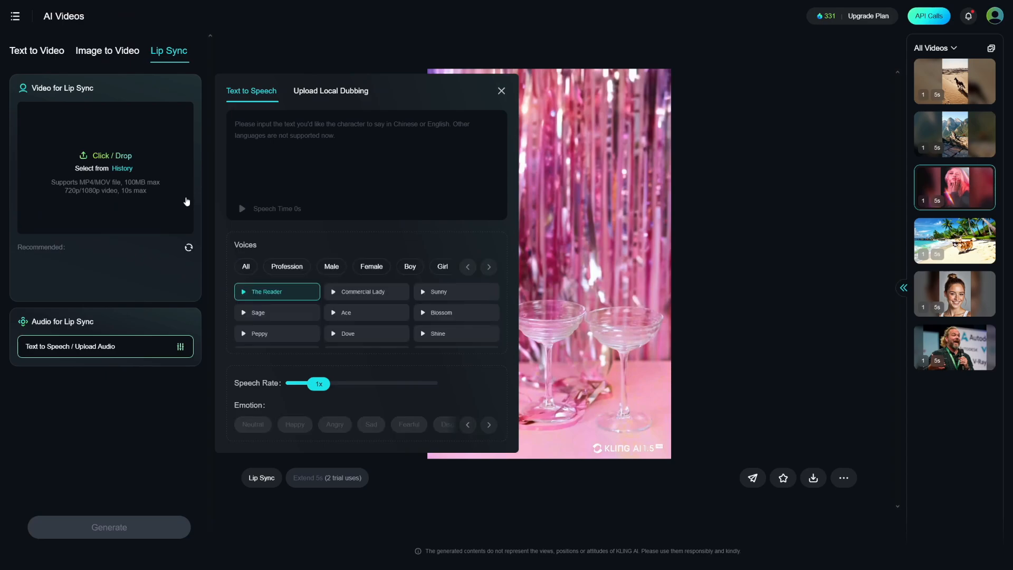
Step: Close the Lip Sync Text to Speech voice panel
left_click(188, 248)
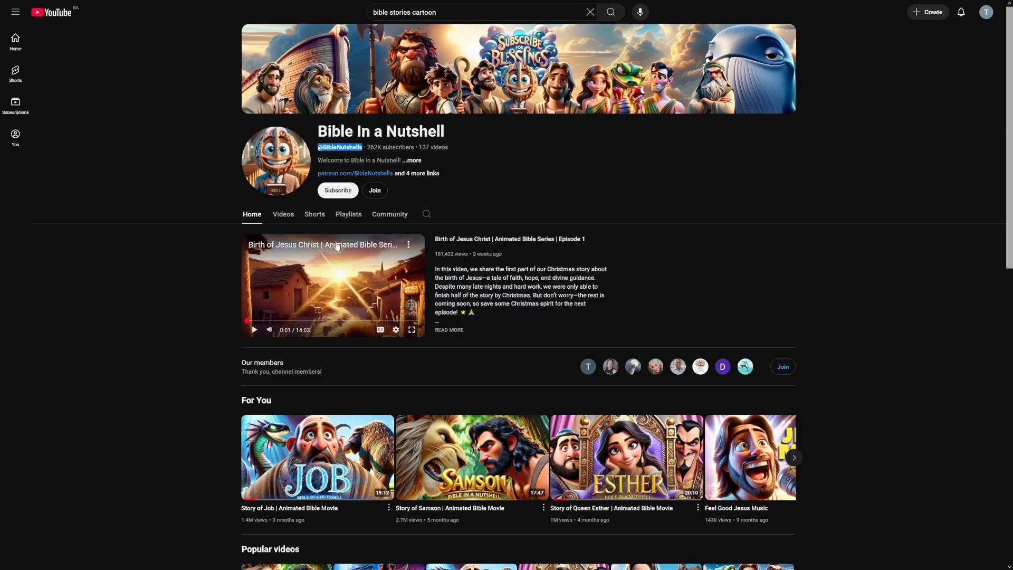
Step: List the Bible In a Nutshell videos, led by Birth of Jesus, Job, Esther and Samson
left_click(283, 214)
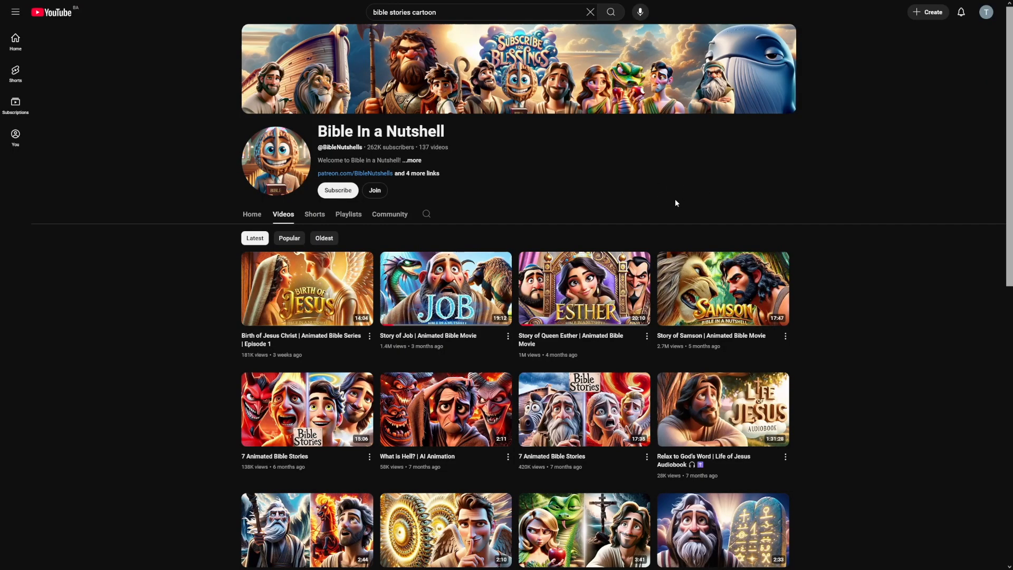
mouse_move(475, 193)
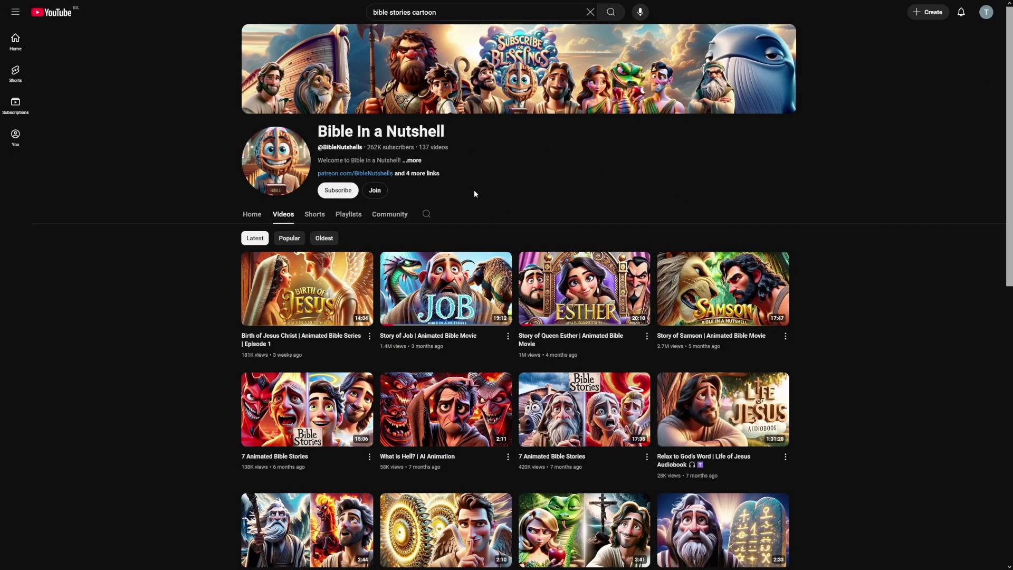
mouse_move(272, 241)
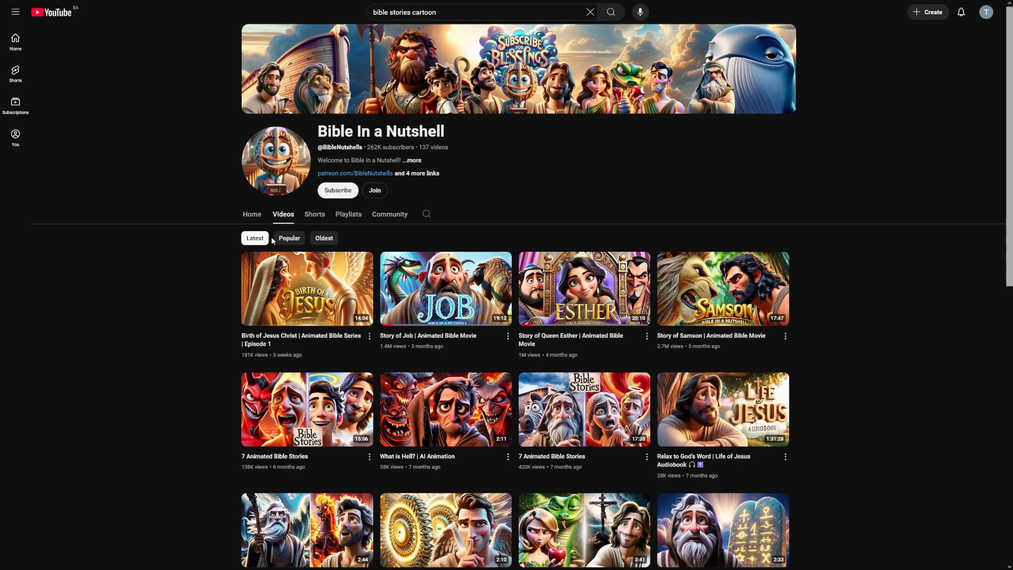
left_click(289, 238)
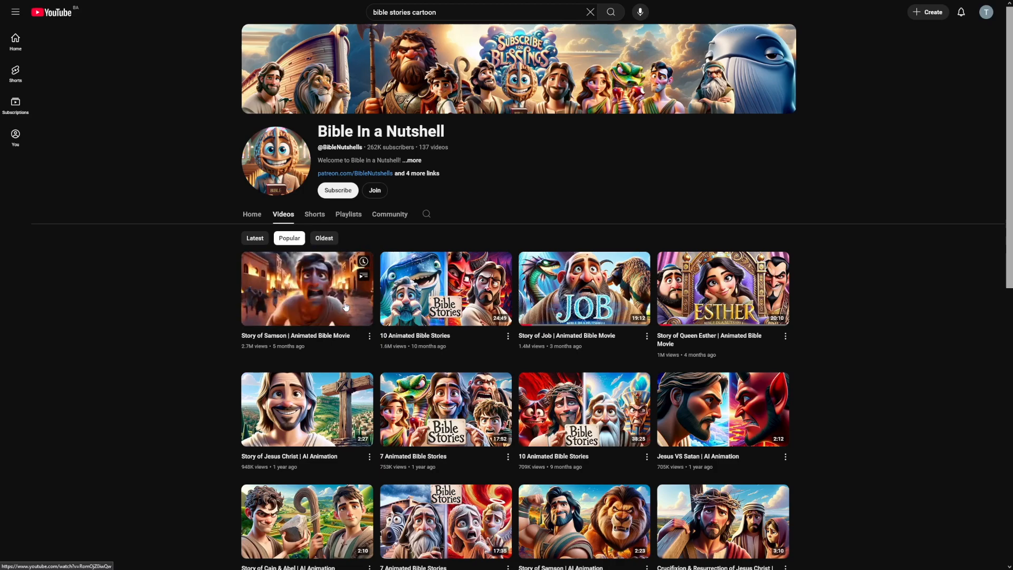
mouse_move(345, 306)
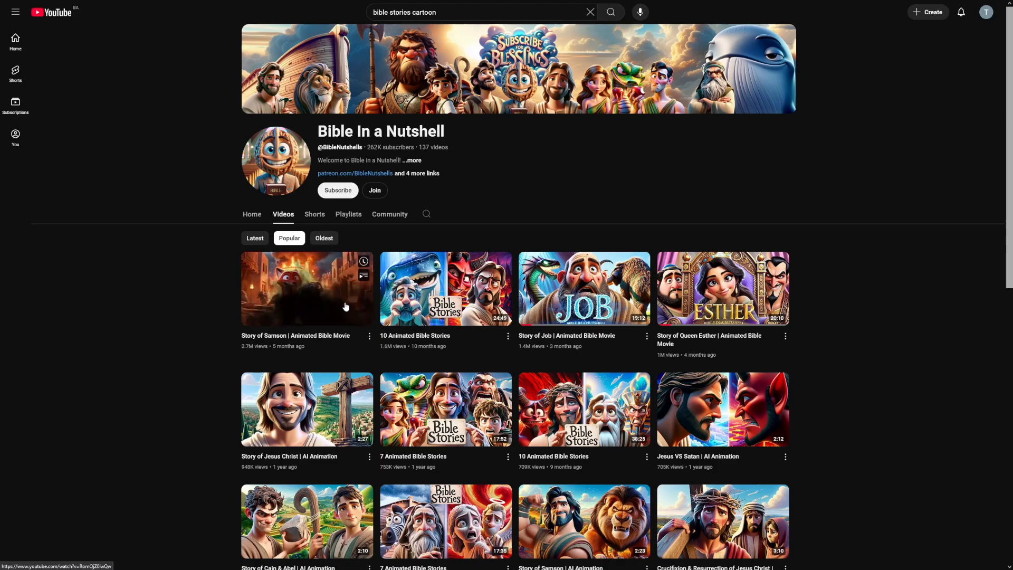
mouse_move(346, 306)
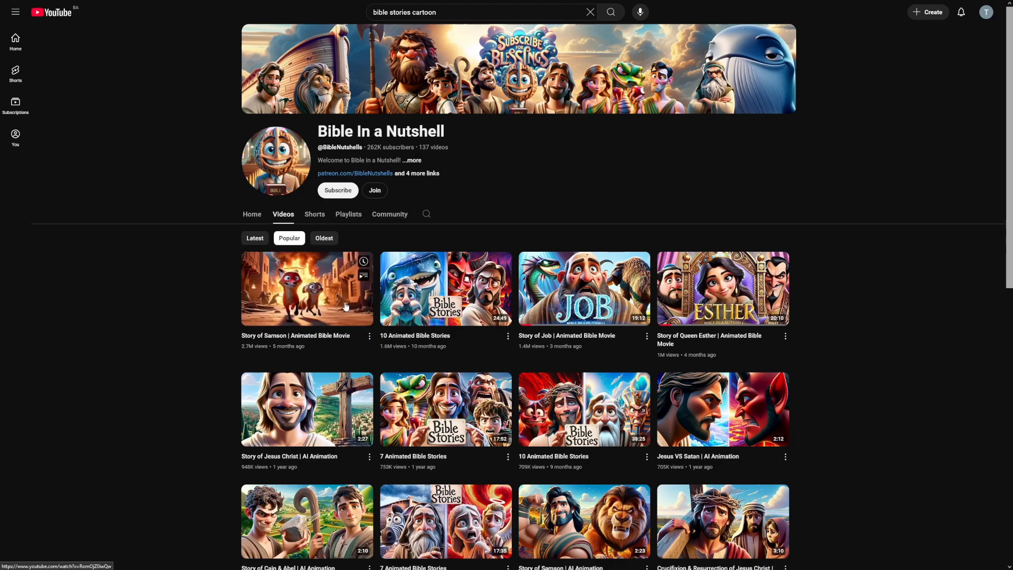
mouse_move(194, 302)
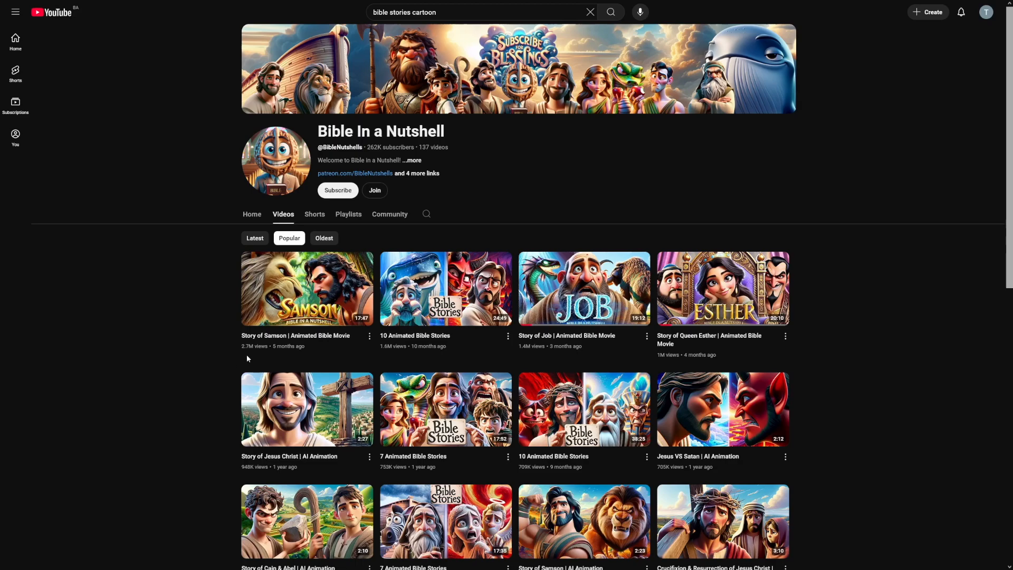
mouse_move(575, 356)
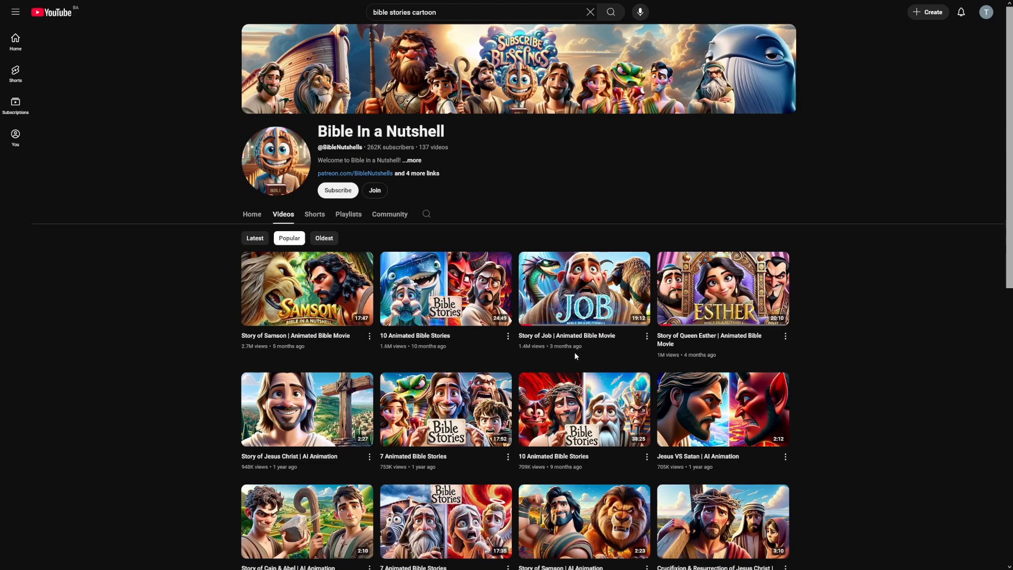
left_click(254, 238)
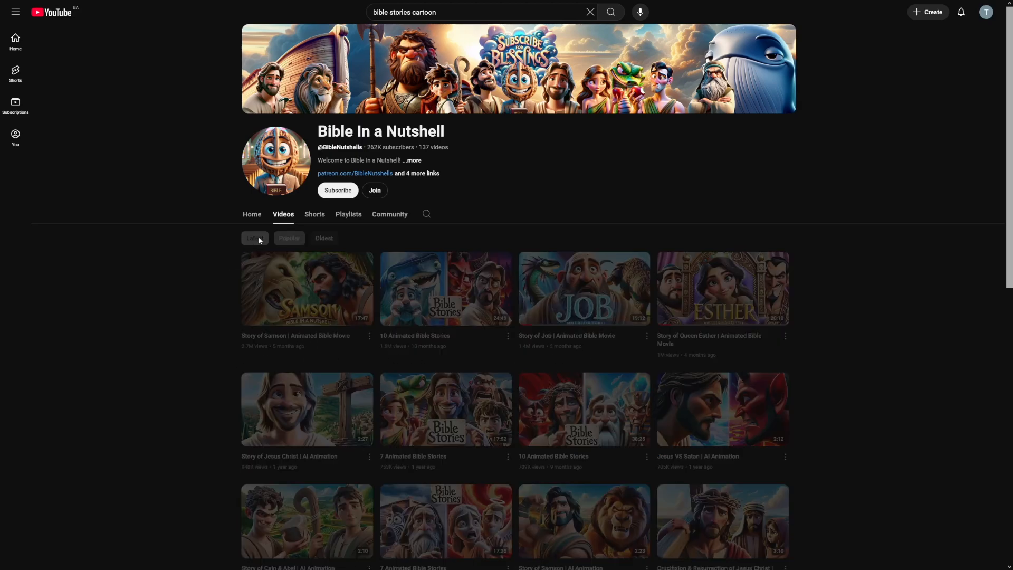
left_click(255, 238)
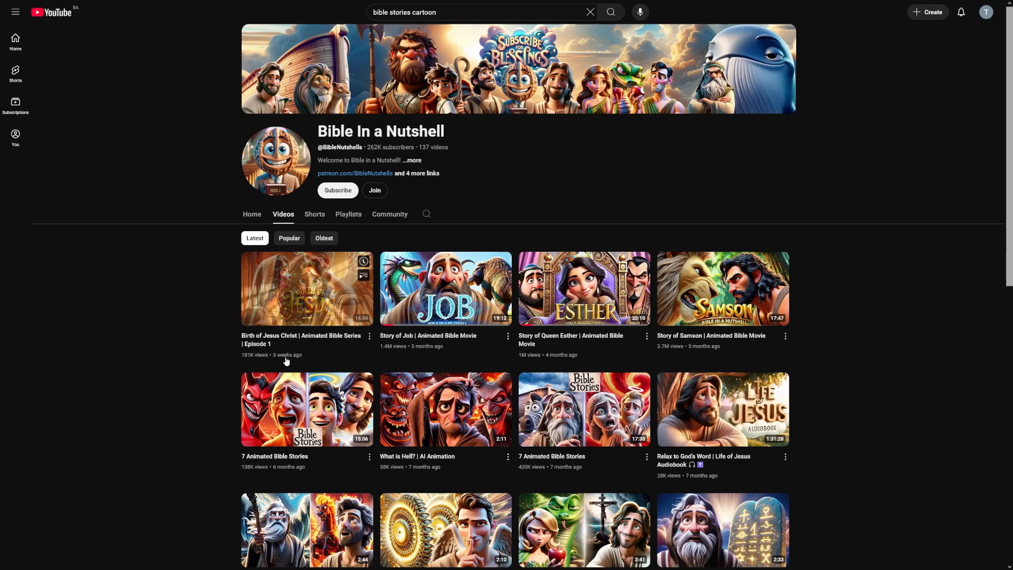
mouse_move(430, 354)
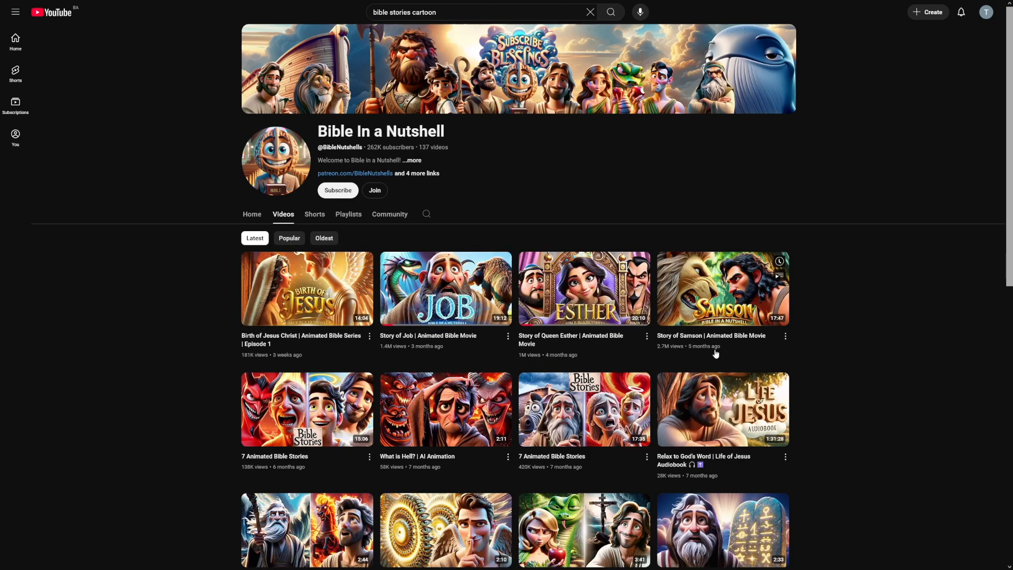
mouse_move(445, 409)
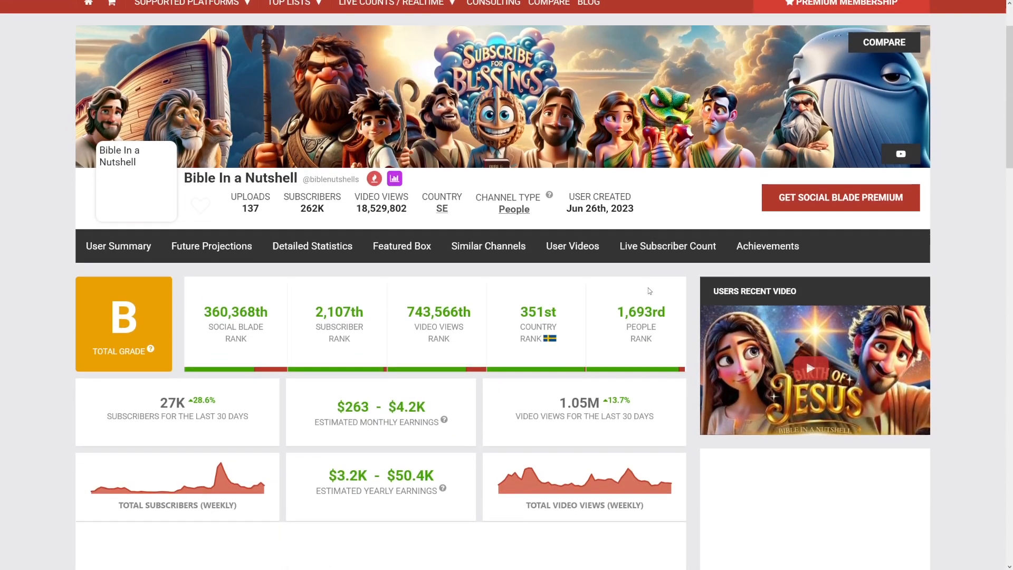
Step: Scroll the Social Blade summary to review rankings and $263–$4.2K monthly earnings
scroll("down", 3)
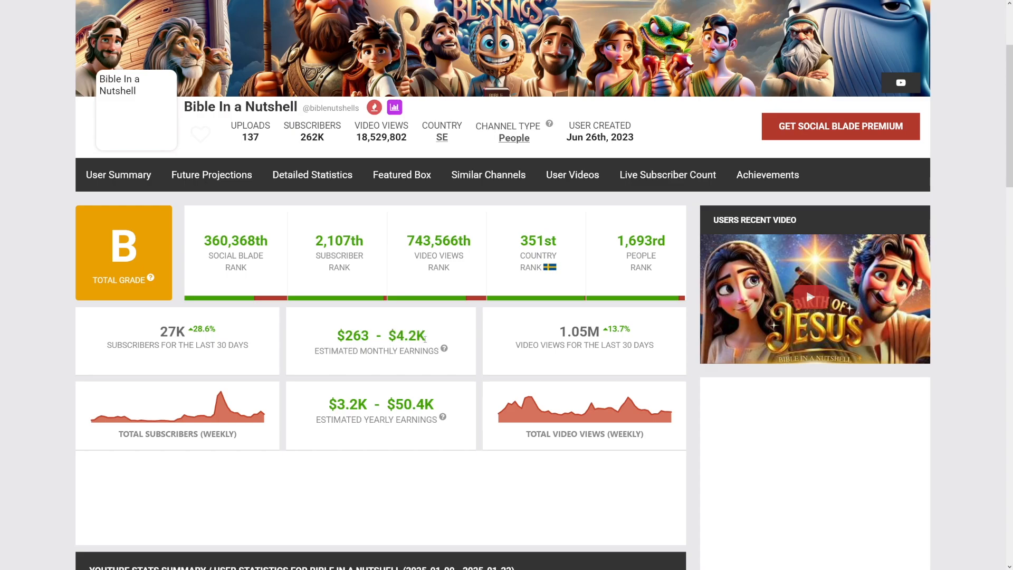
double_click(410, 336)
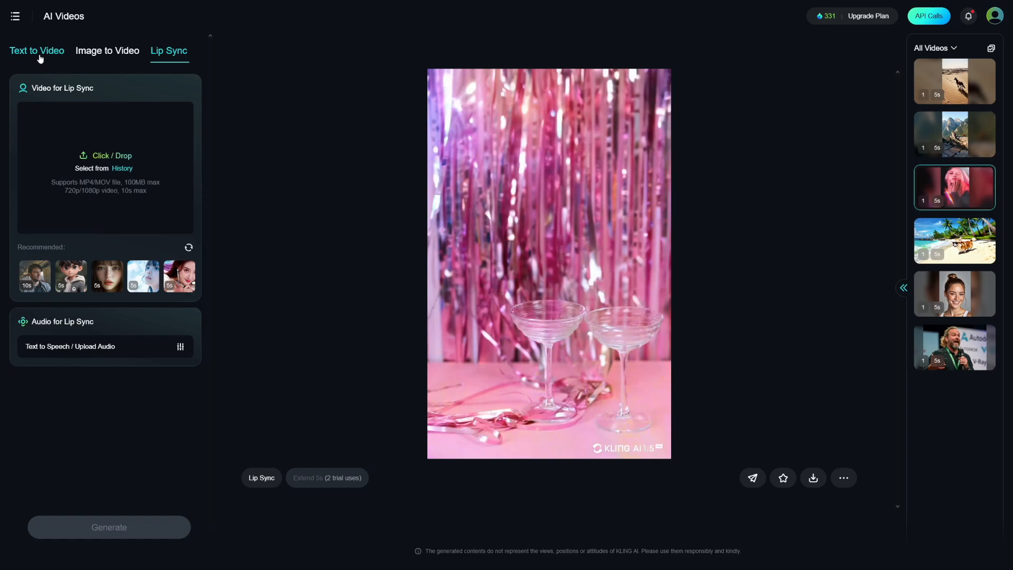
Step: Switch from Text to Video back to Image to Video and add a first Elements image
left_click(37, 50)
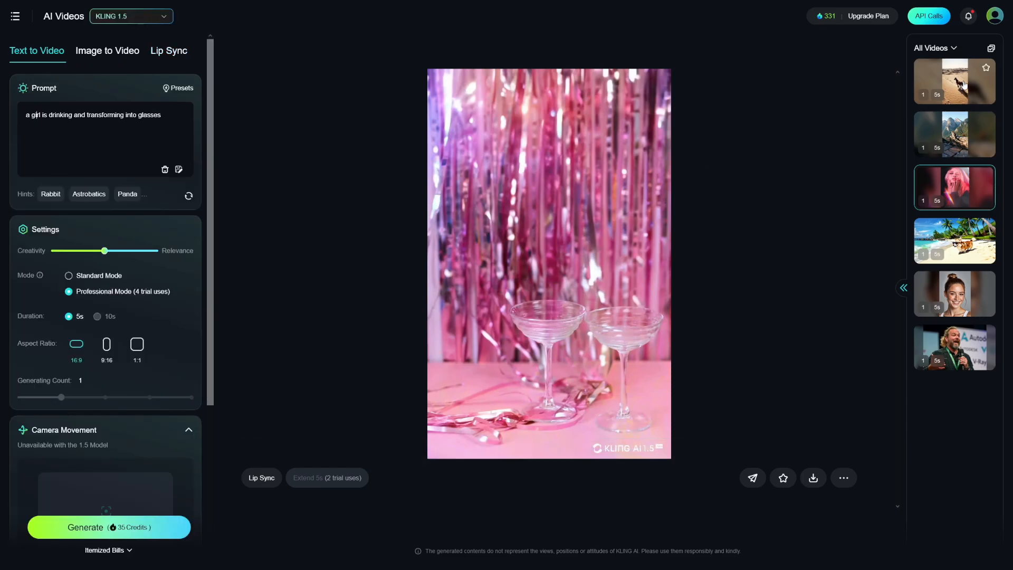
left_click(953, 81)
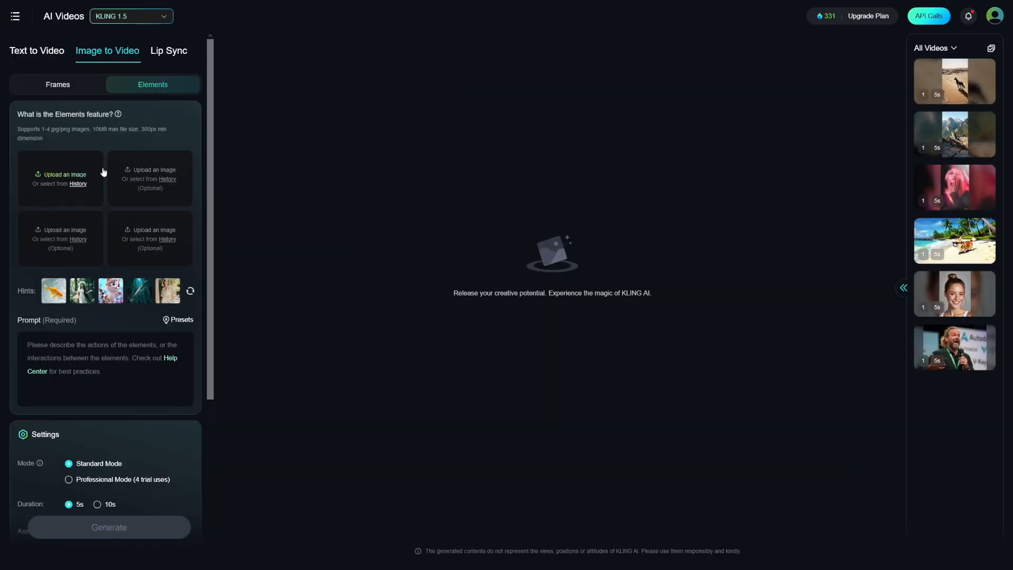
left_click(37, 50)
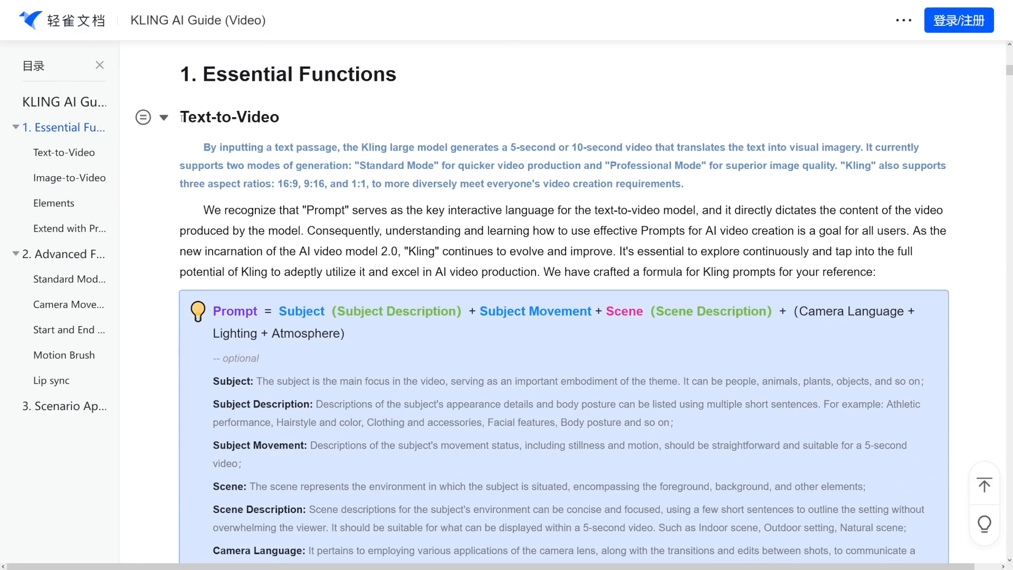
scroll("down", 3)
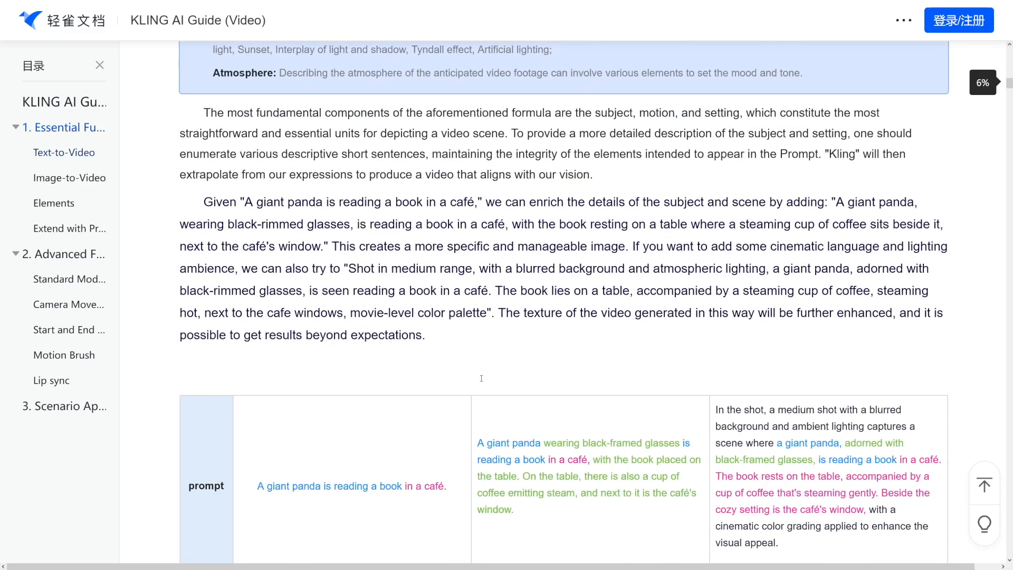
scroll("up", 3)
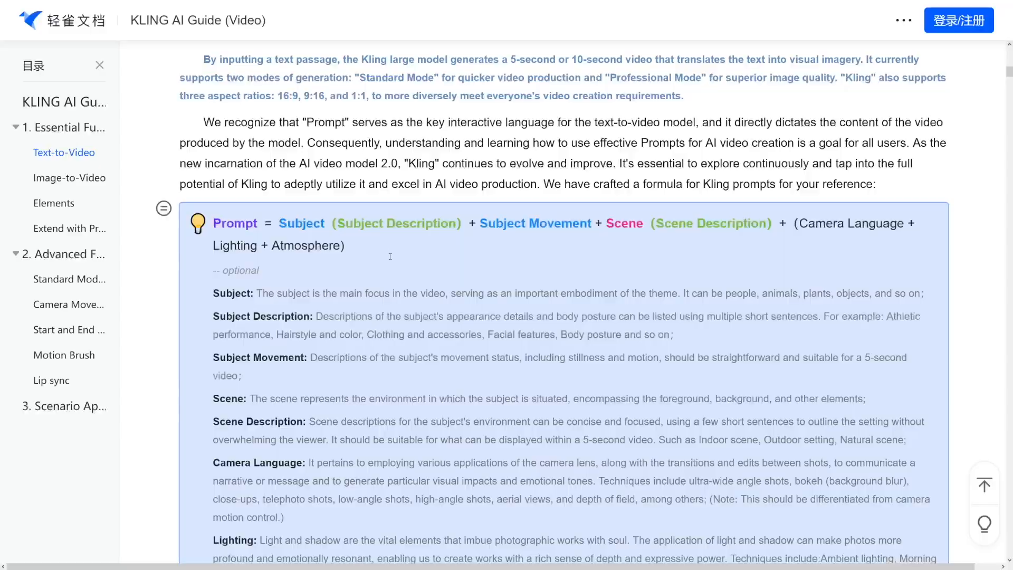
double_click(235, 223)
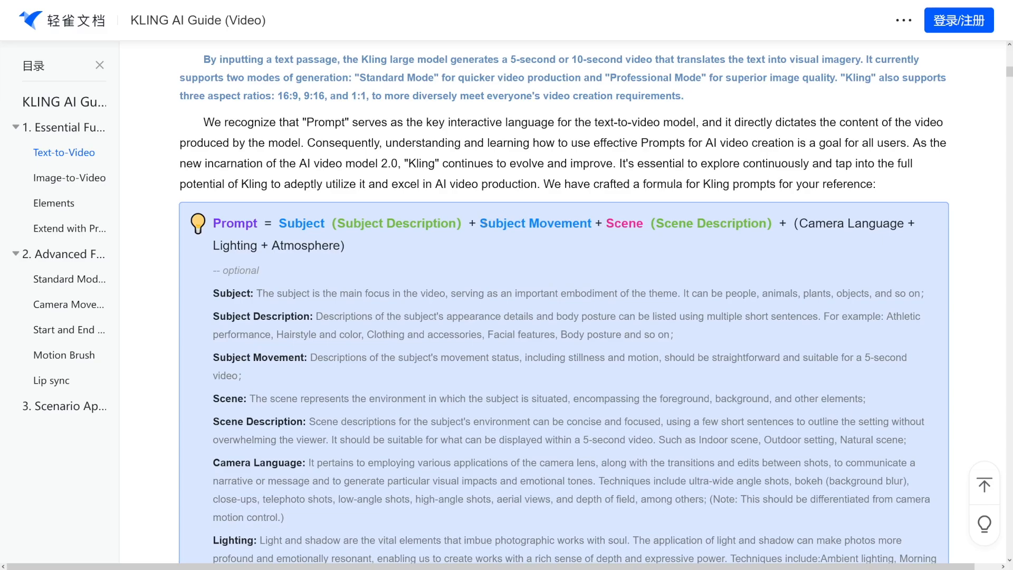
double_click(536, 223)
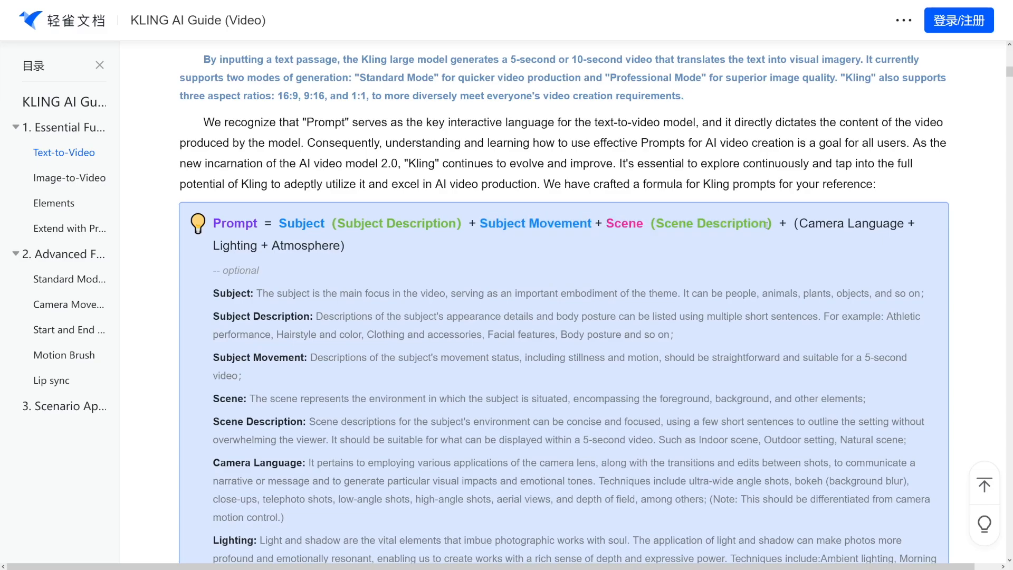
left_click_drag(280, 223, 463, 223)
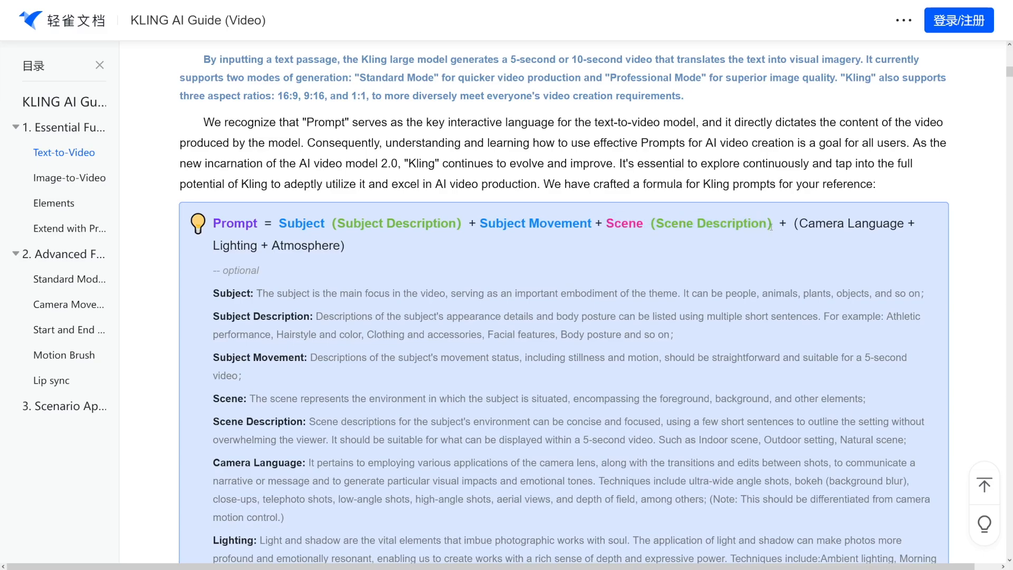
double_click(850, 224)
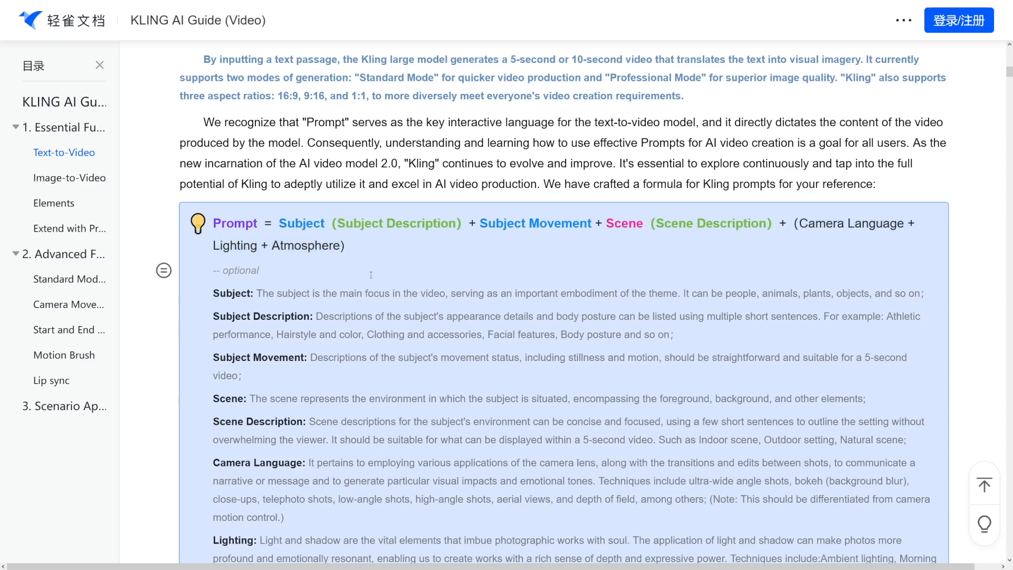
scroll("down", 3)
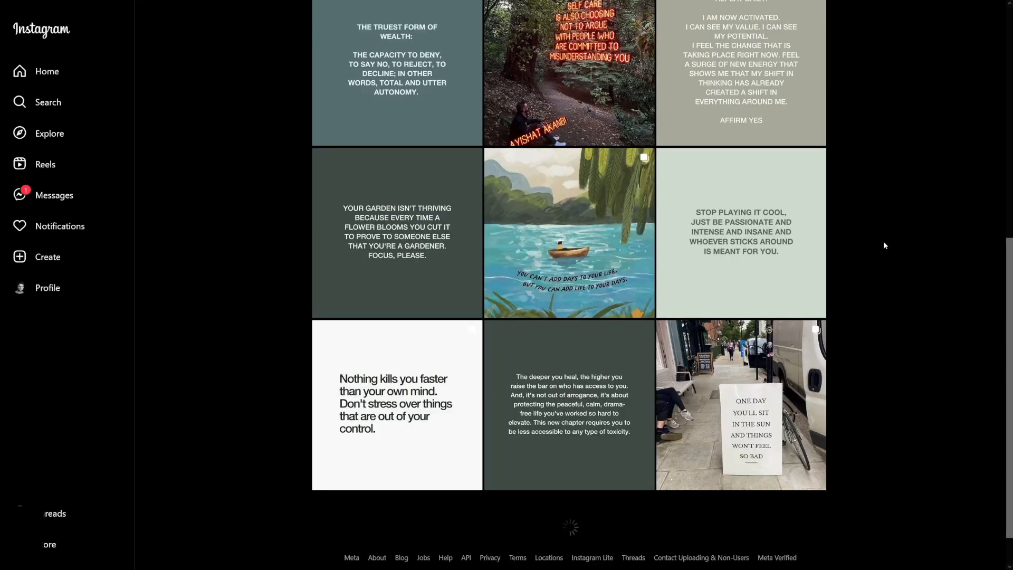
scroll("down", 3)
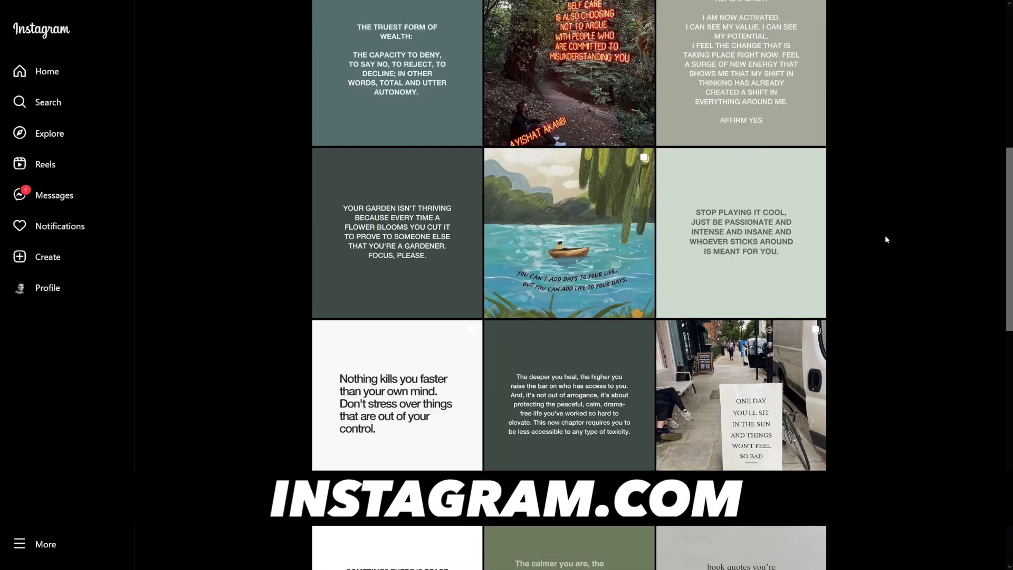
scroll("down", 3)
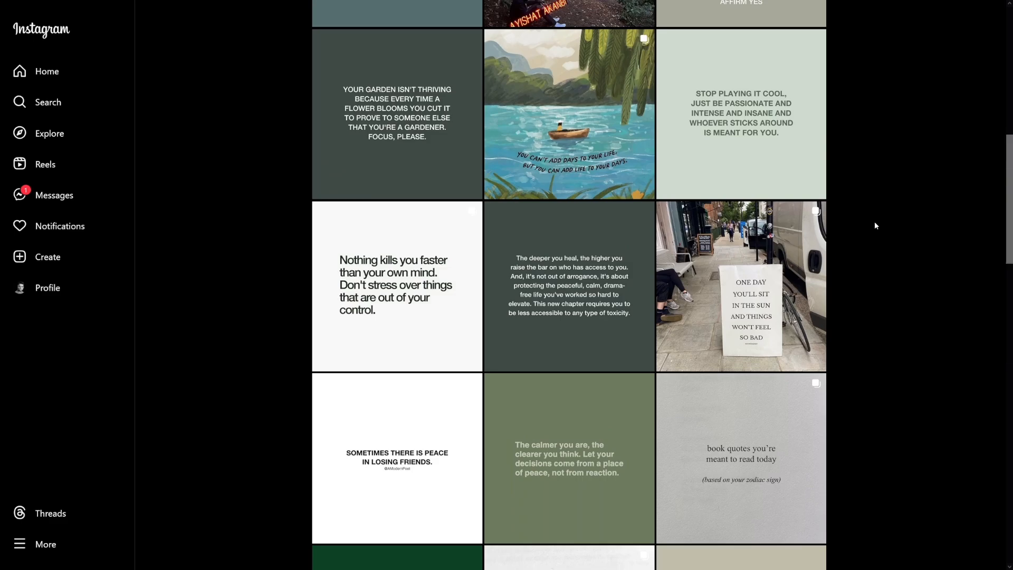
scroll("down", 3)
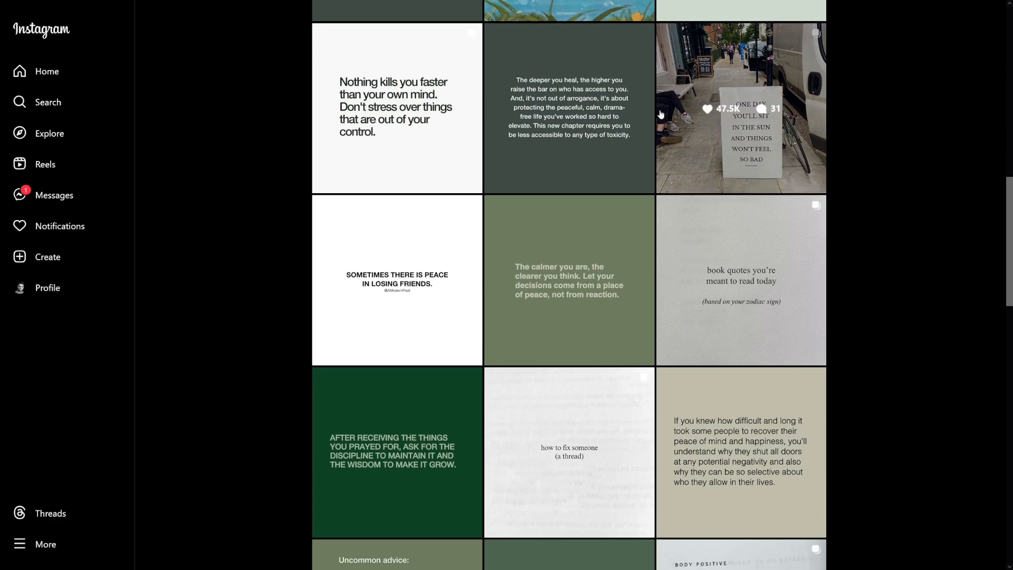
mouse_move(880, 345)
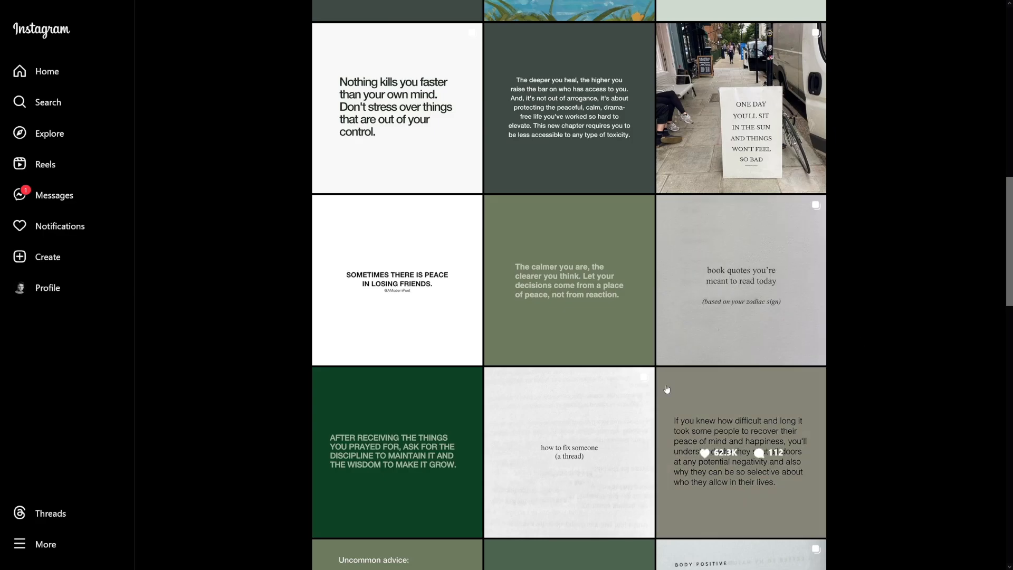
left_click(397, 457)
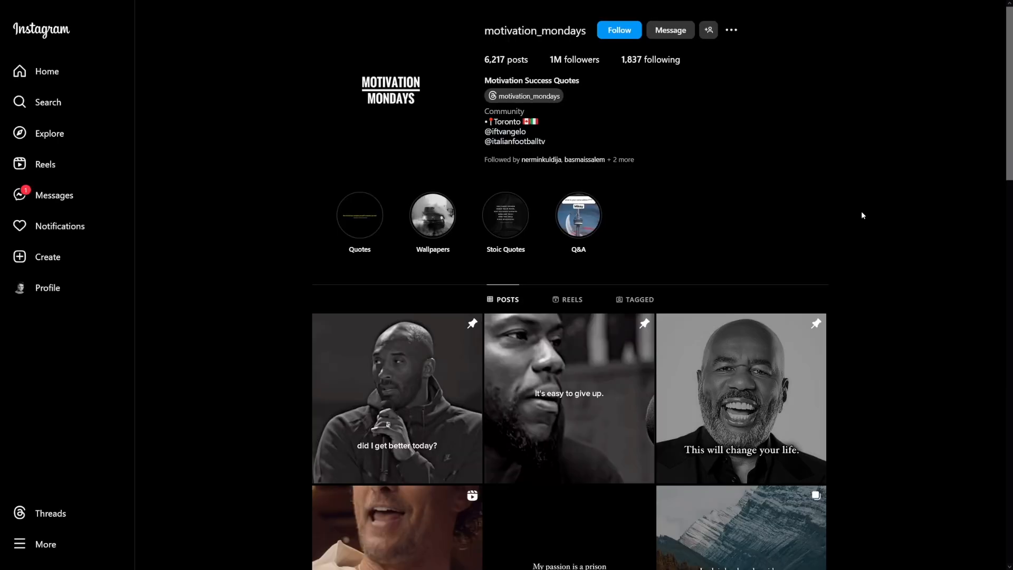
Step: Browse the quote page's posts and open the 'survived 100% of your worst days' post
scroll("down", 3)
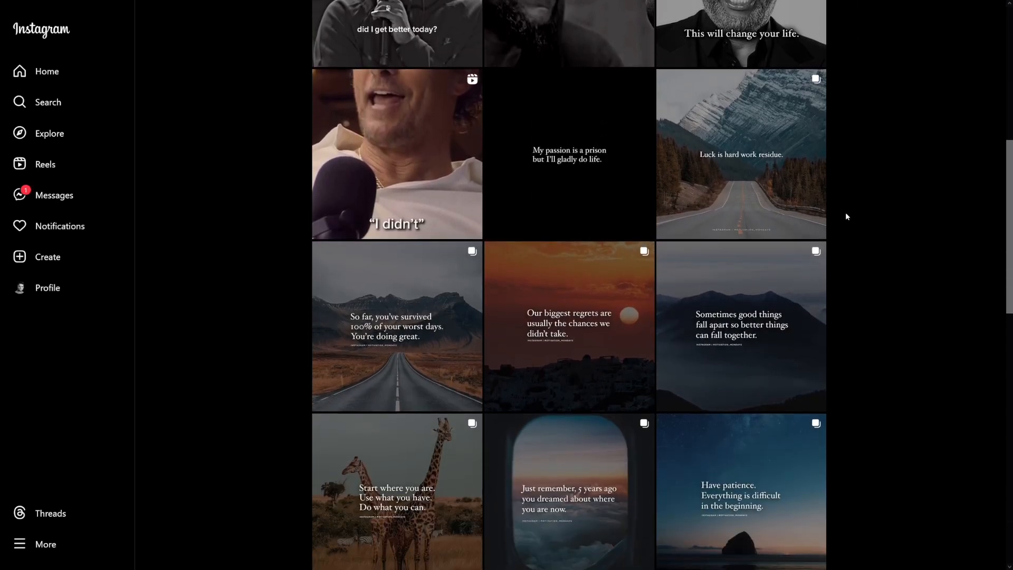
left_click(397, 327)
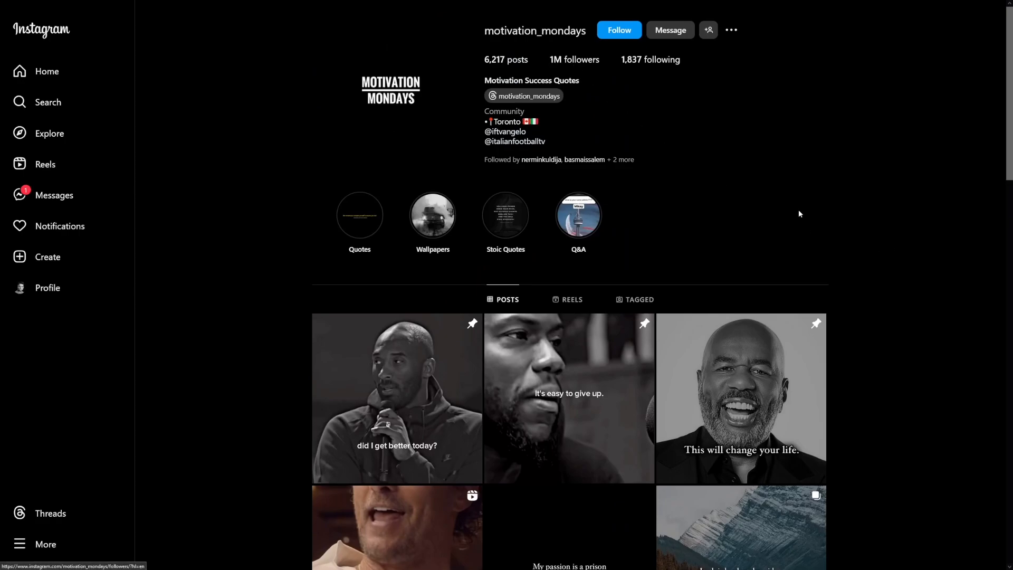
scroll("down", 3)
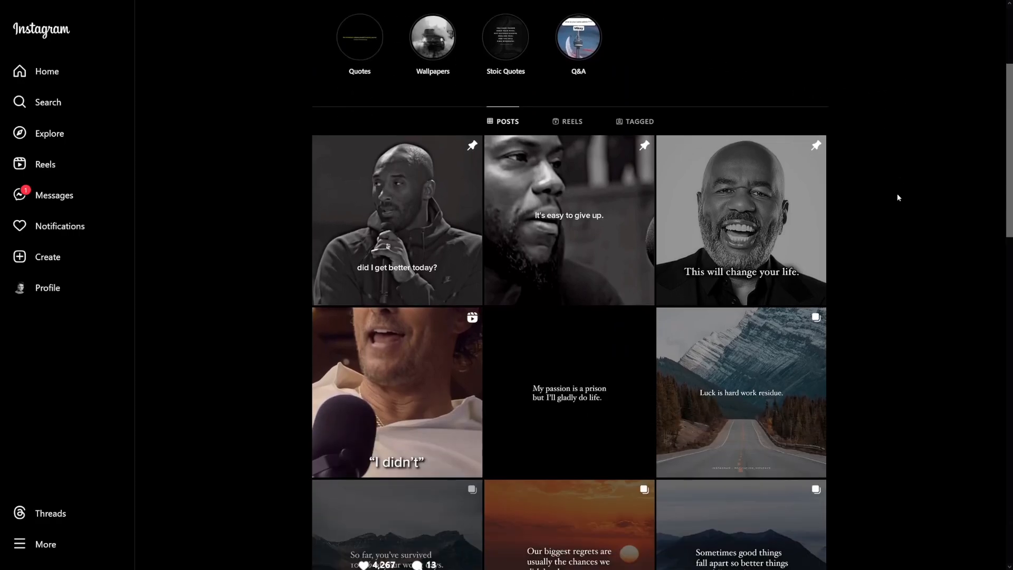
scroll("down", 3)
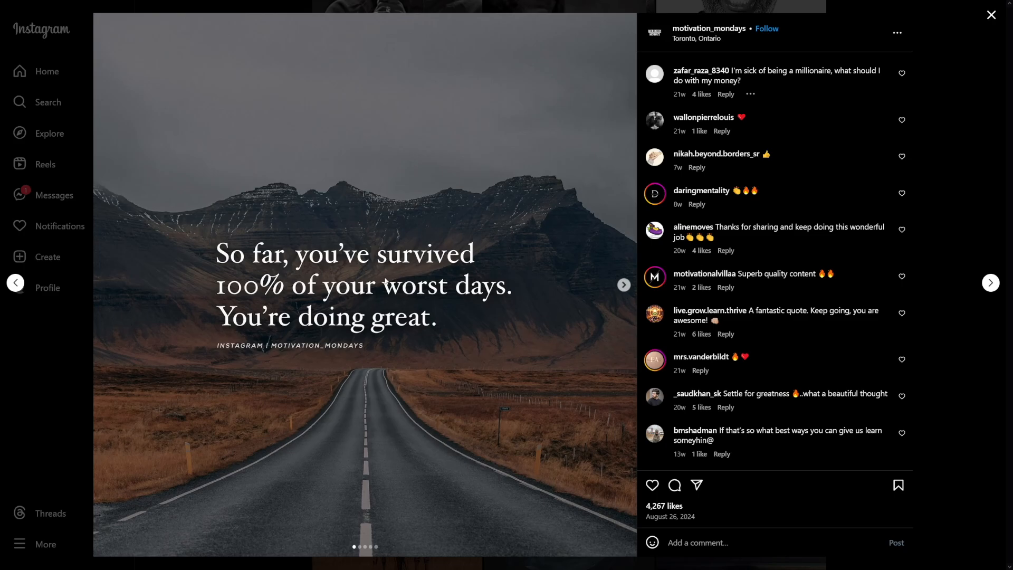
mouse_move(389, 220)
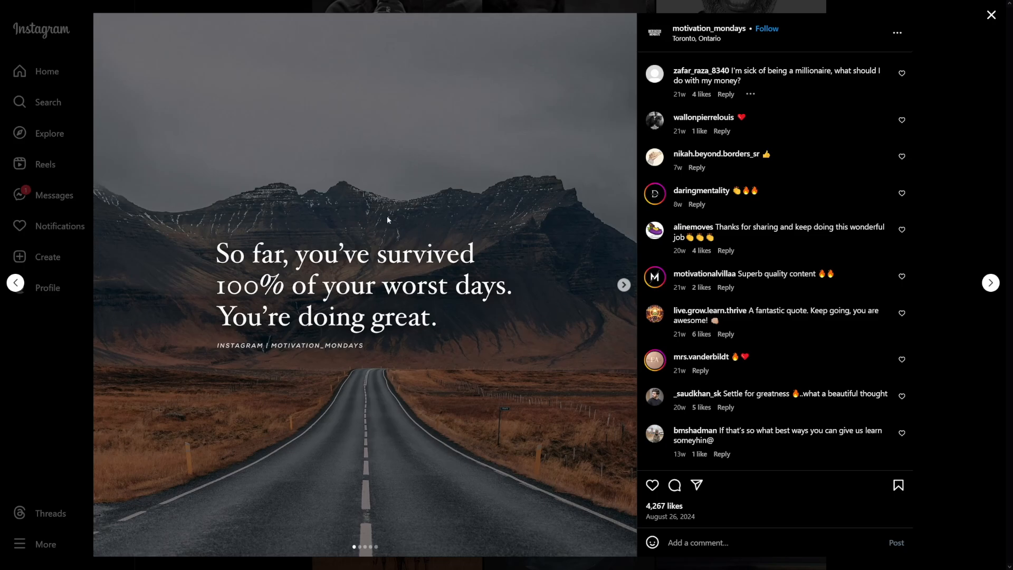
mouse_move(415, 226)
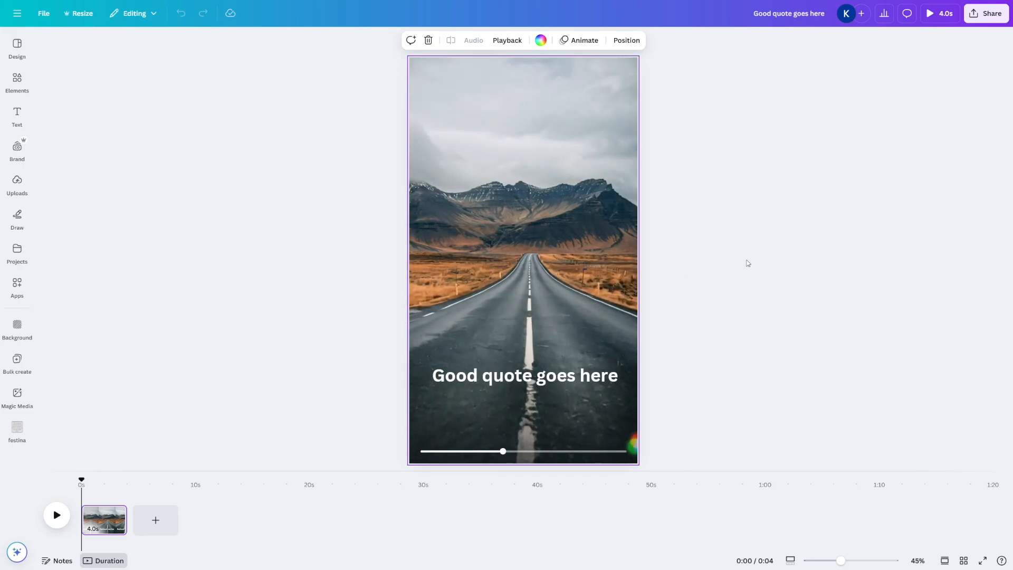
Step: Scrub through the 4-second 'Good quote goes here' mountain-road clip in Canva
left_click_drag(503, 451, 604, 451)
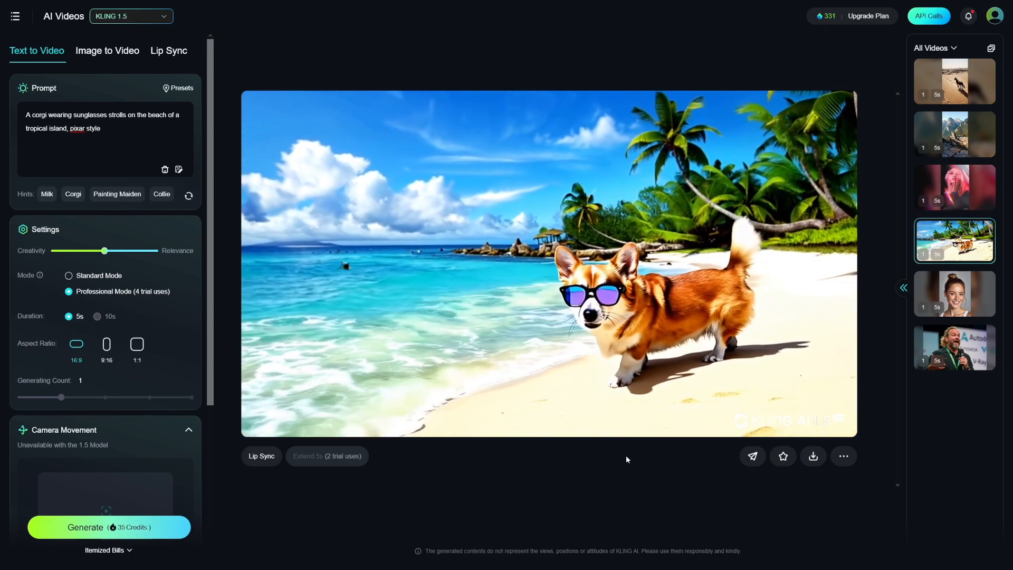
Step: Play the corgi beach video and open the Basic, Standard, Pro and Premier pricing page
left_click(548, 261)
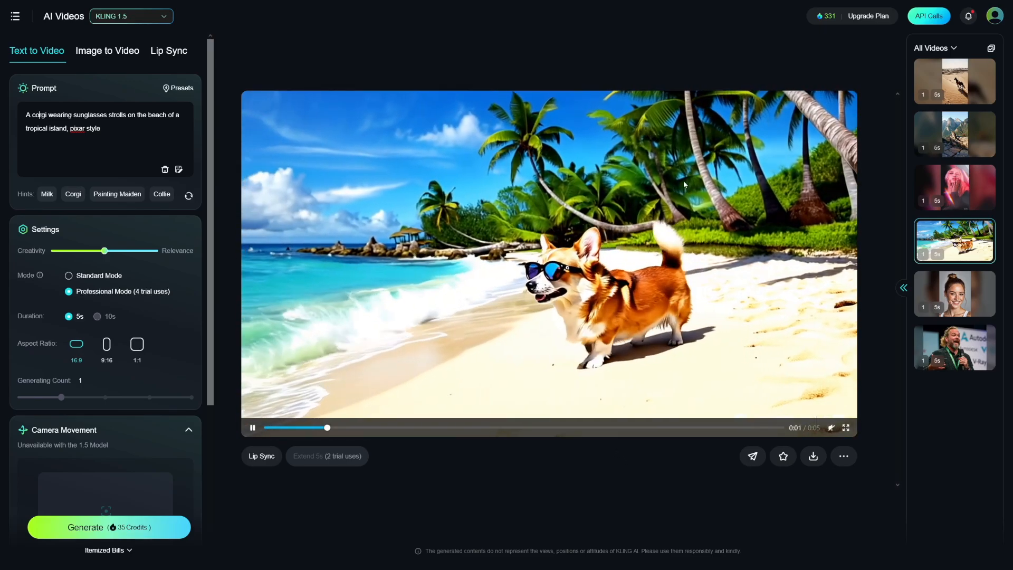
left_click(867, 16)
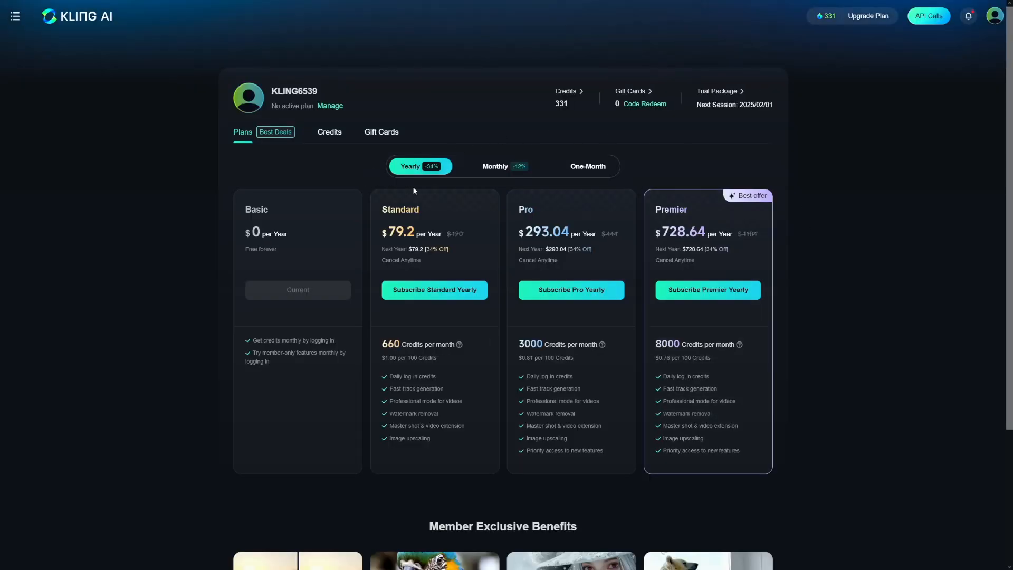
left_click(499, 167)
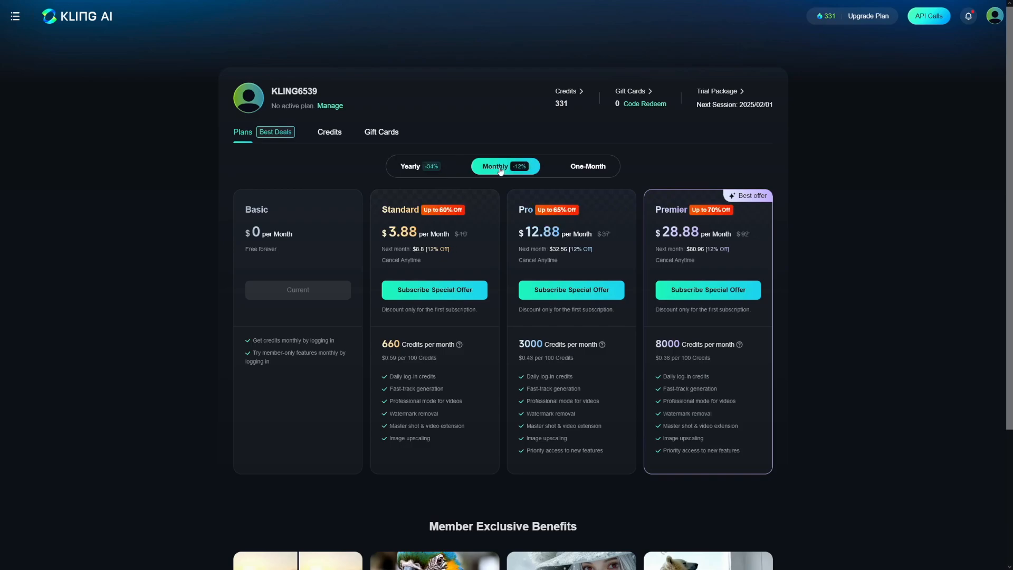
mouse_move(360, 219)
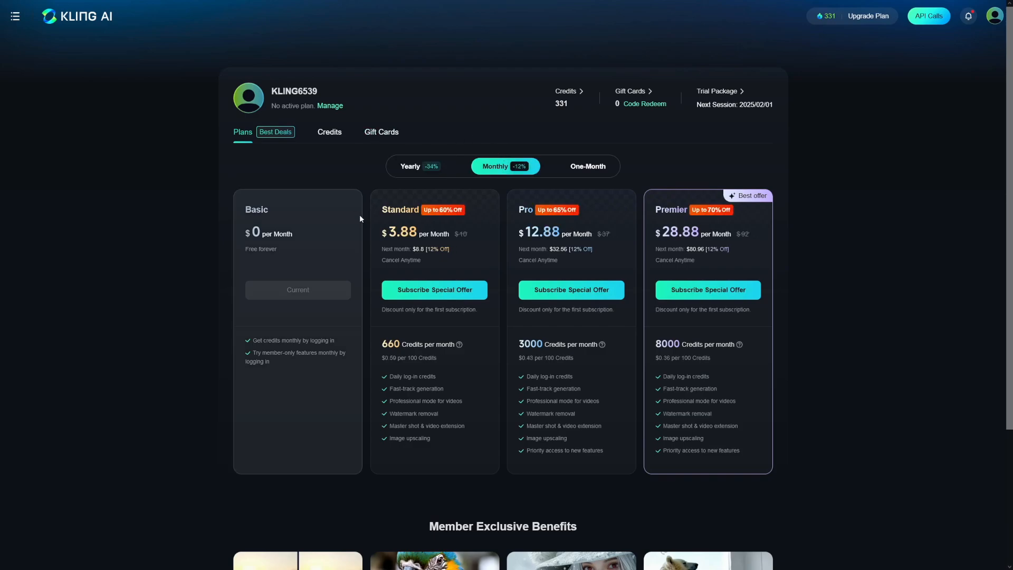
mouse_move(433, 237)
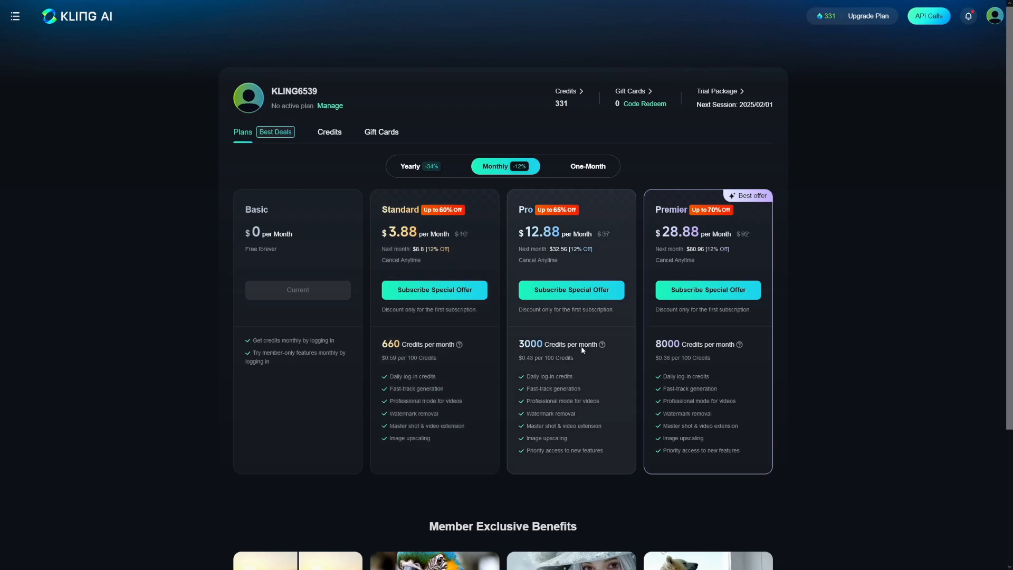
mouse_move(708, 253)
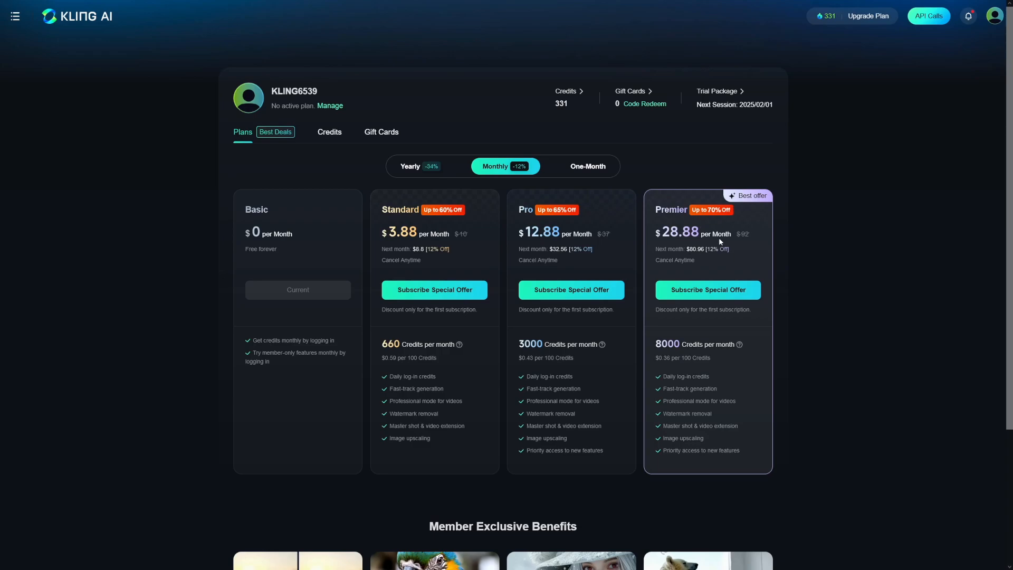
left_click(417, 166)
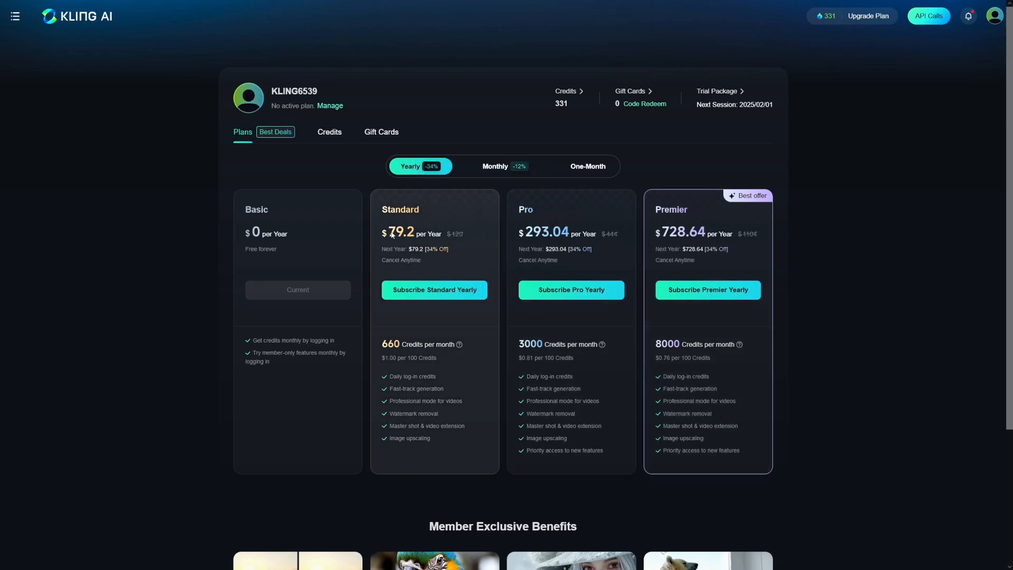
mouse_move(475, 261)
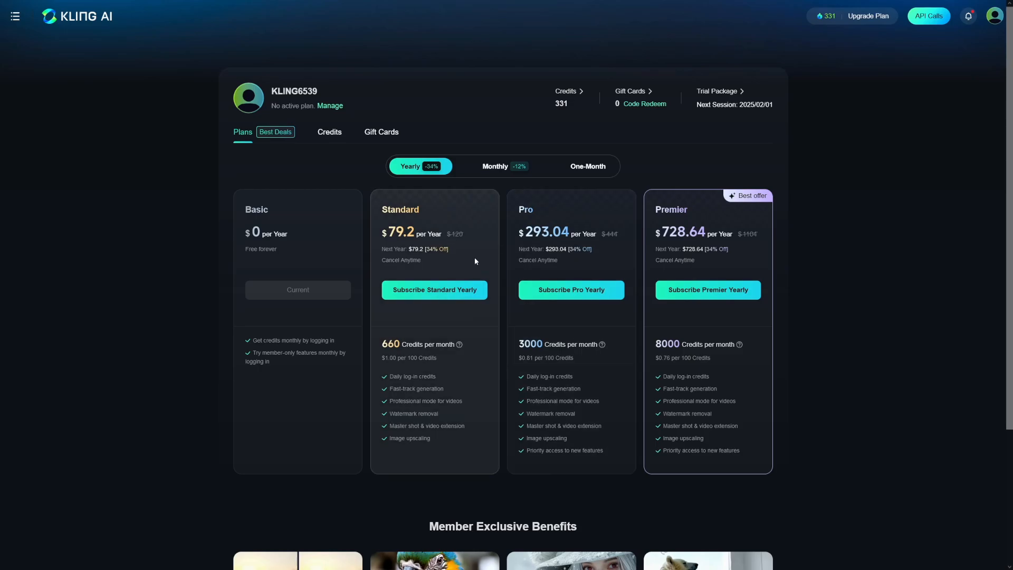